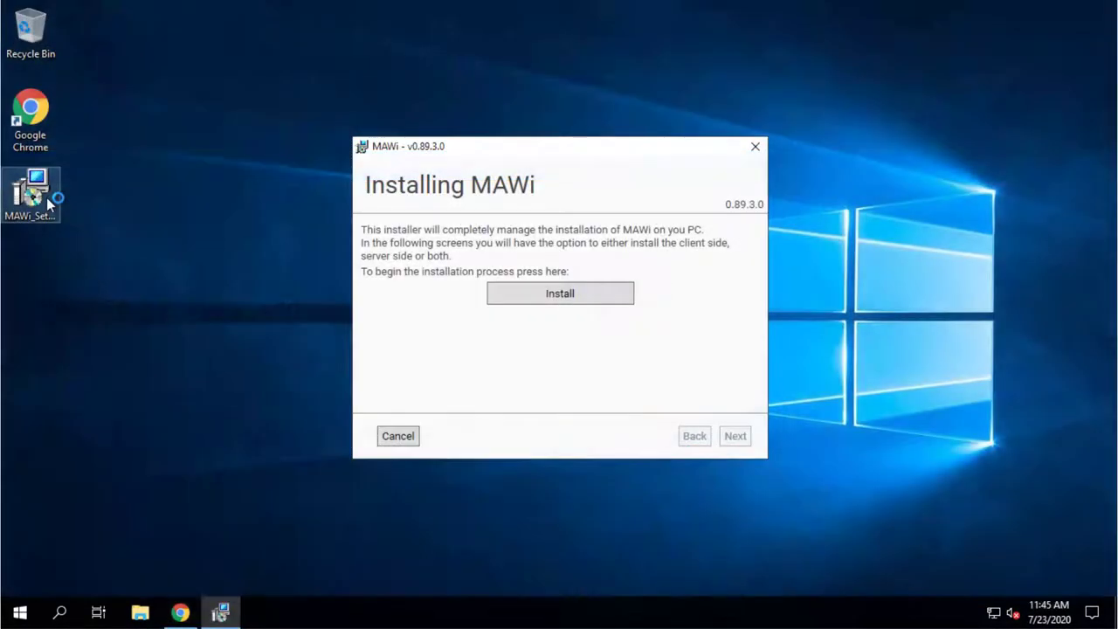
Start the MAWi installation and accept the license agreement.
click(558, 292)
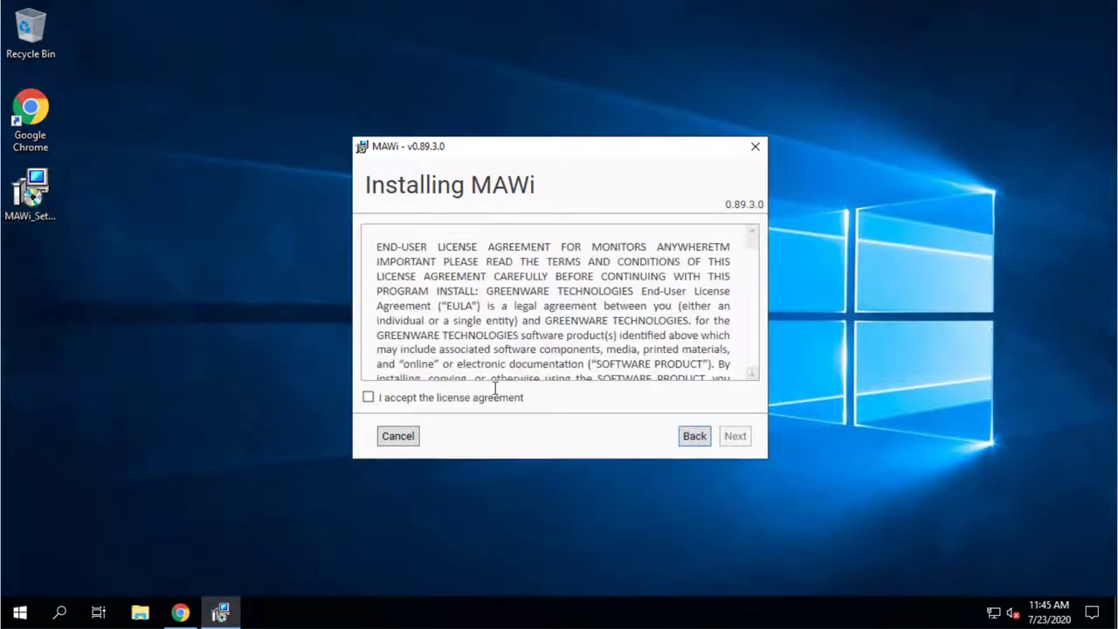
click(368, 397)
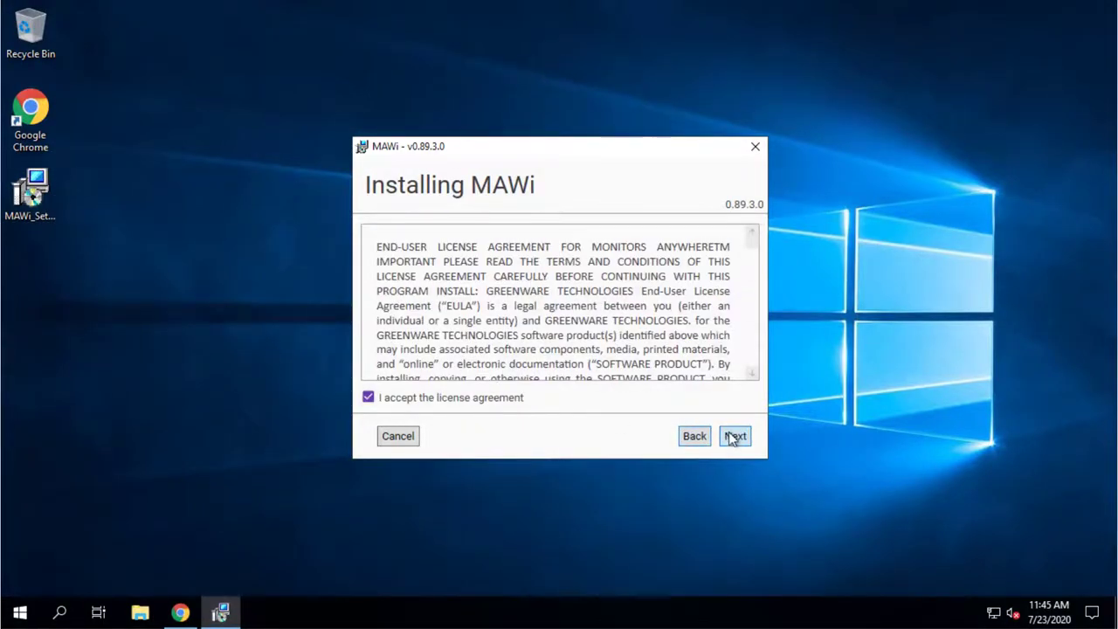
Select the MAWi Client component and set the location name to 'Site A'.
click(735, 436)
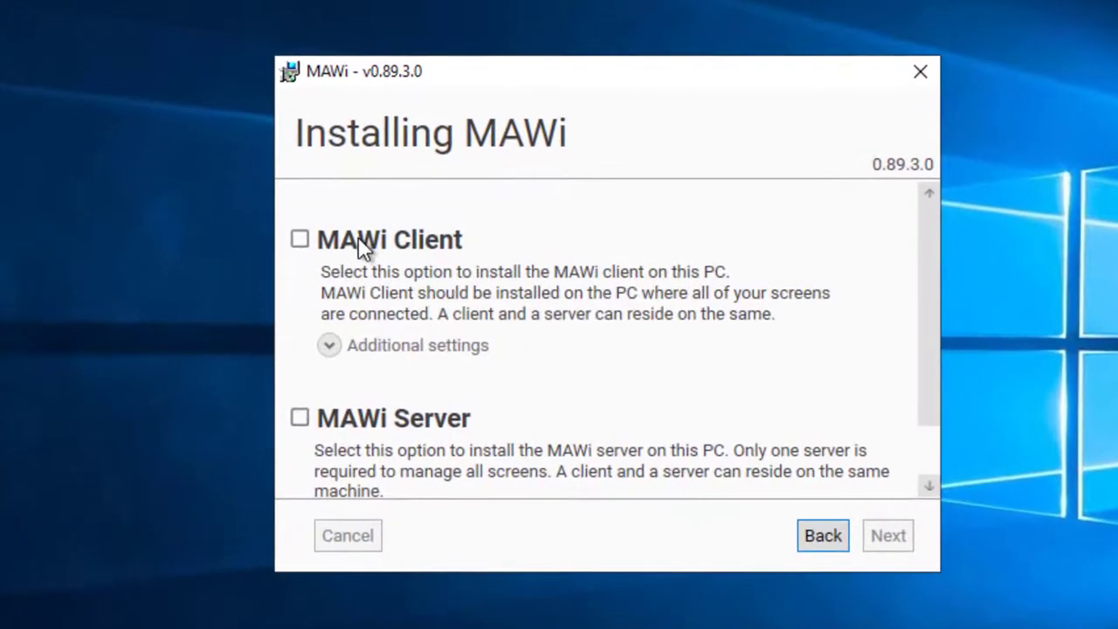
click(300, 238)
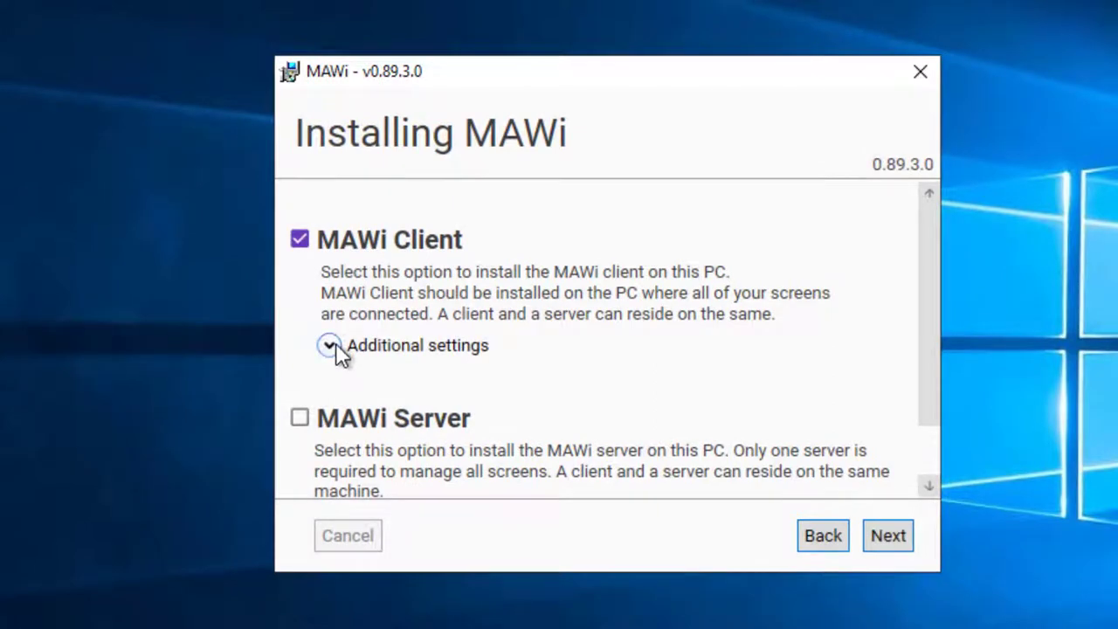
click(329, 345)
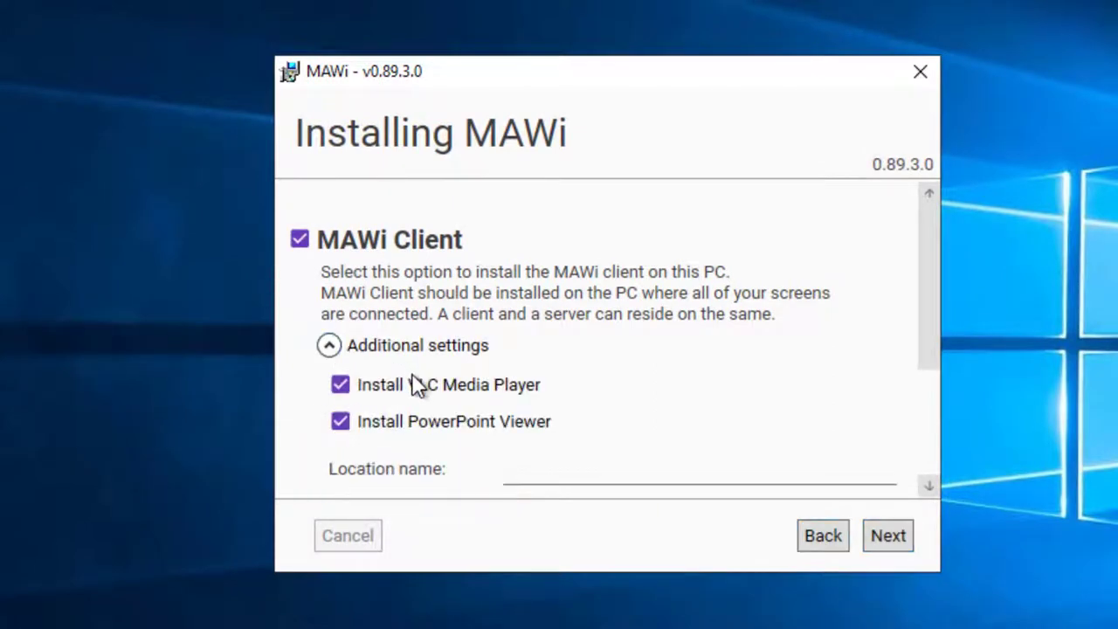
mouse_move(422, 395)
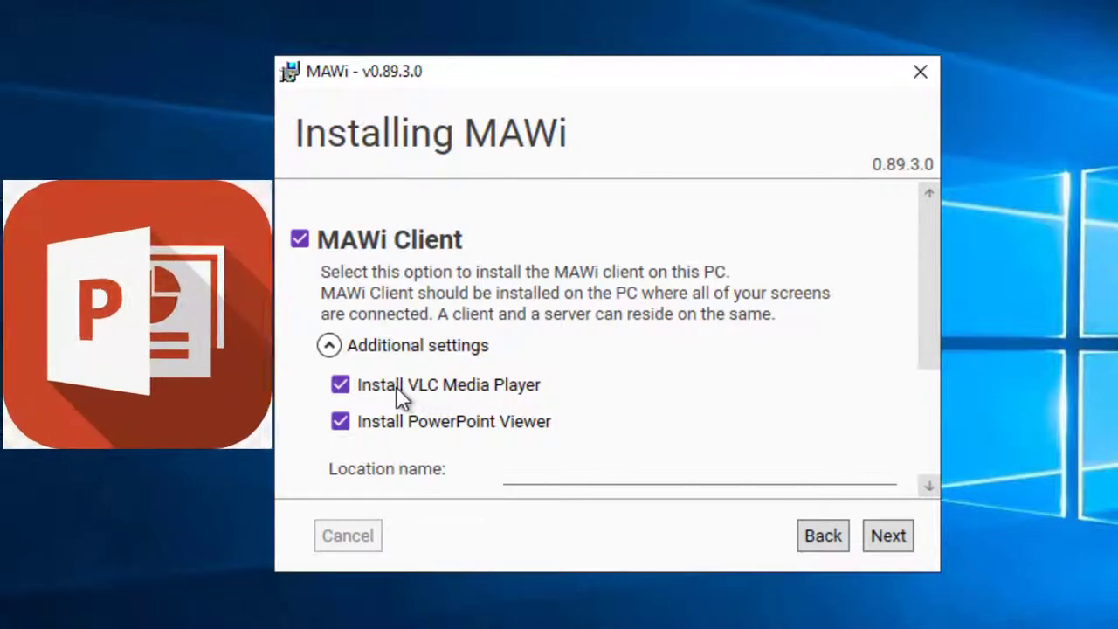
mouse_move(507, 447)
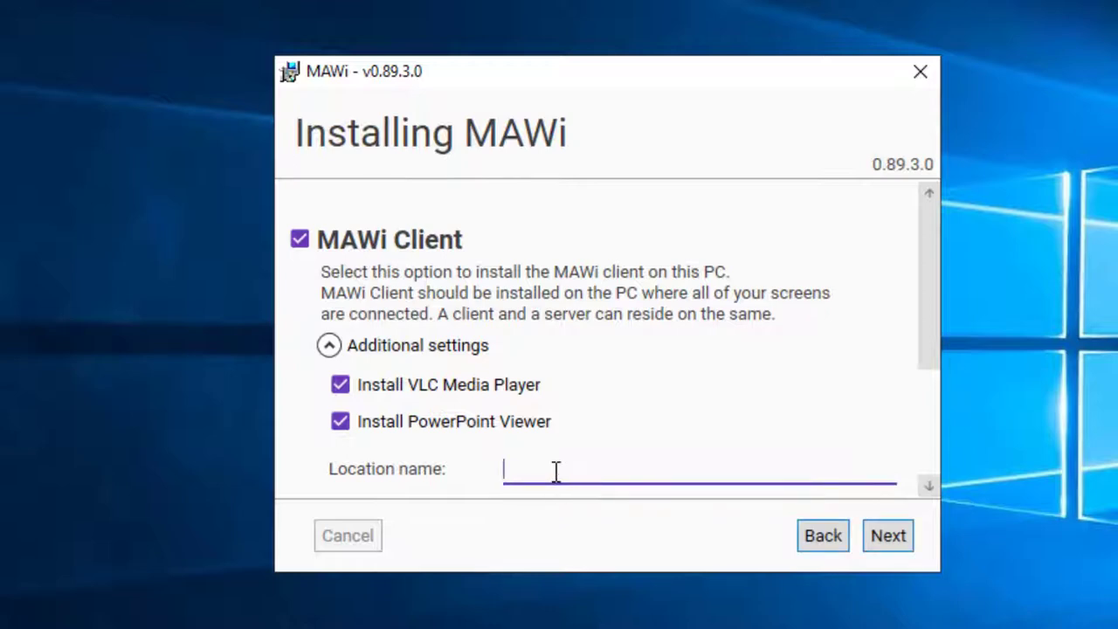
text(Site)
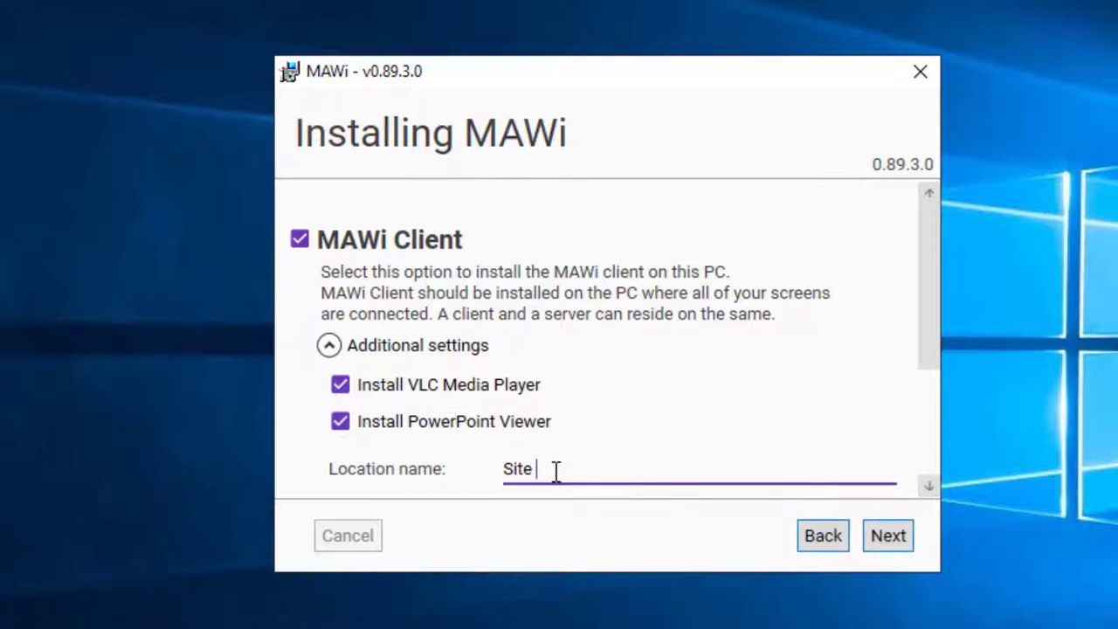
text(A)
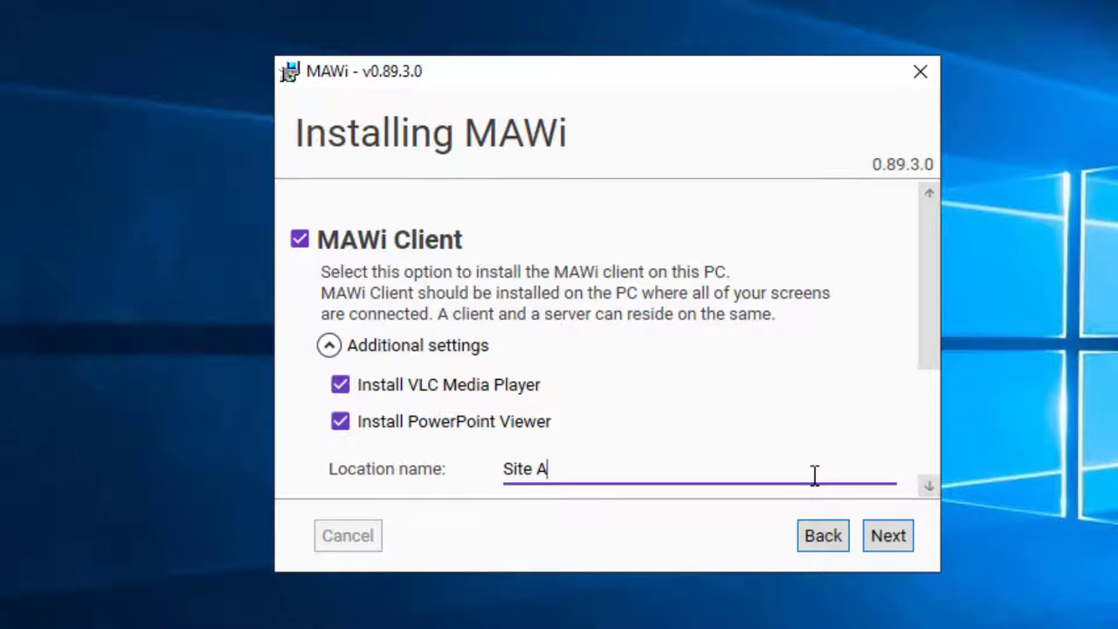
Set server 10.164.0.6, port 60668, and confirm the connection test succeeds.
click(887, 535)
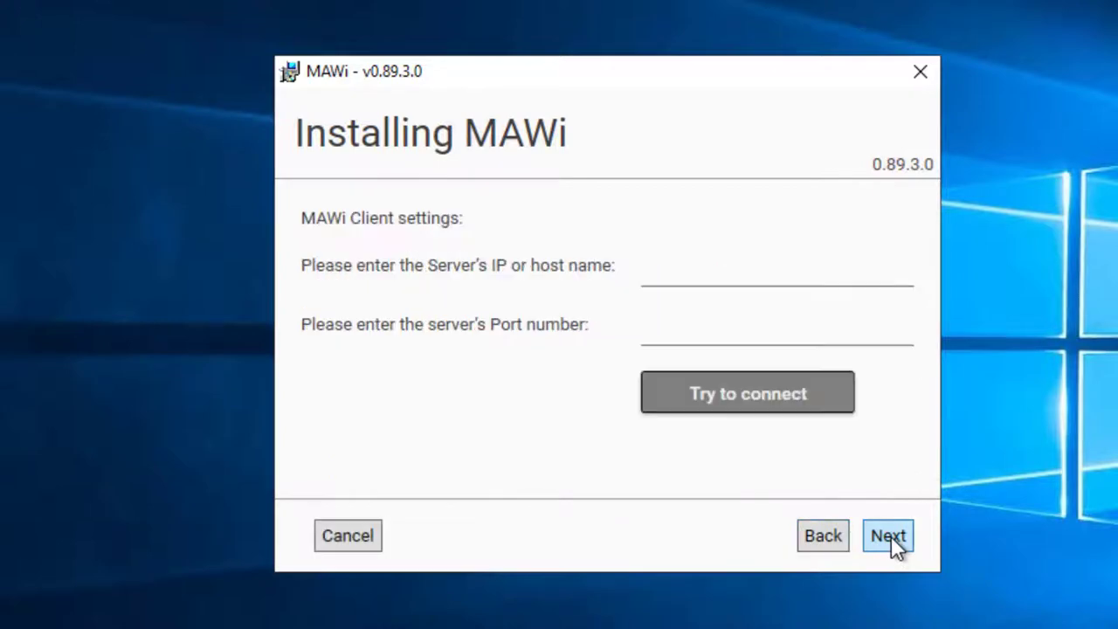
text(10.164.0.6)
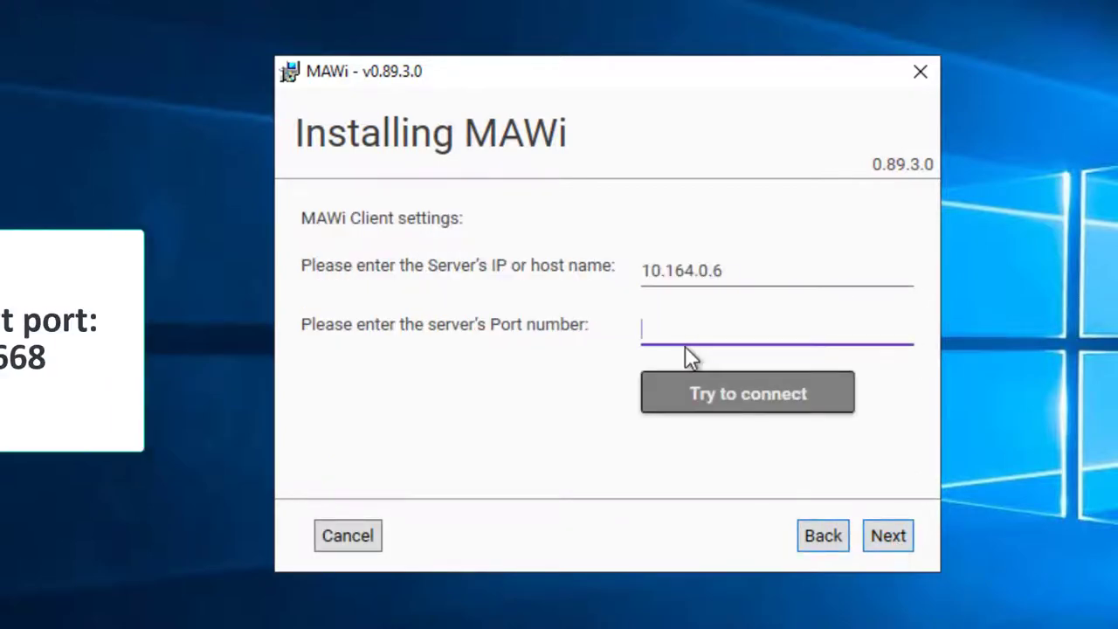
text(60668)
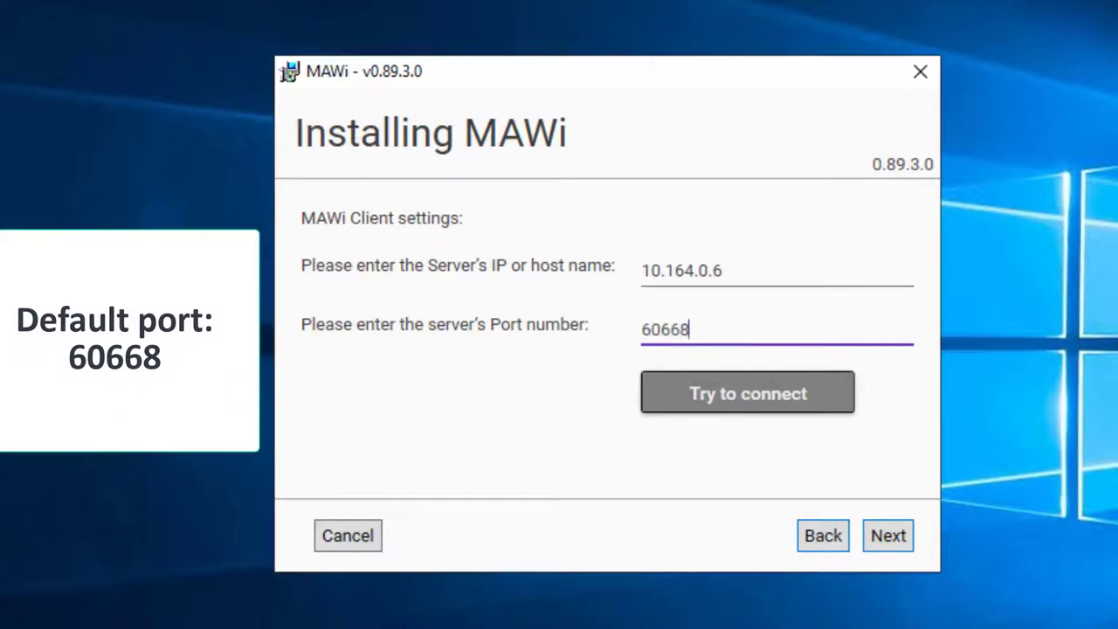
mouse_move(763, 412)
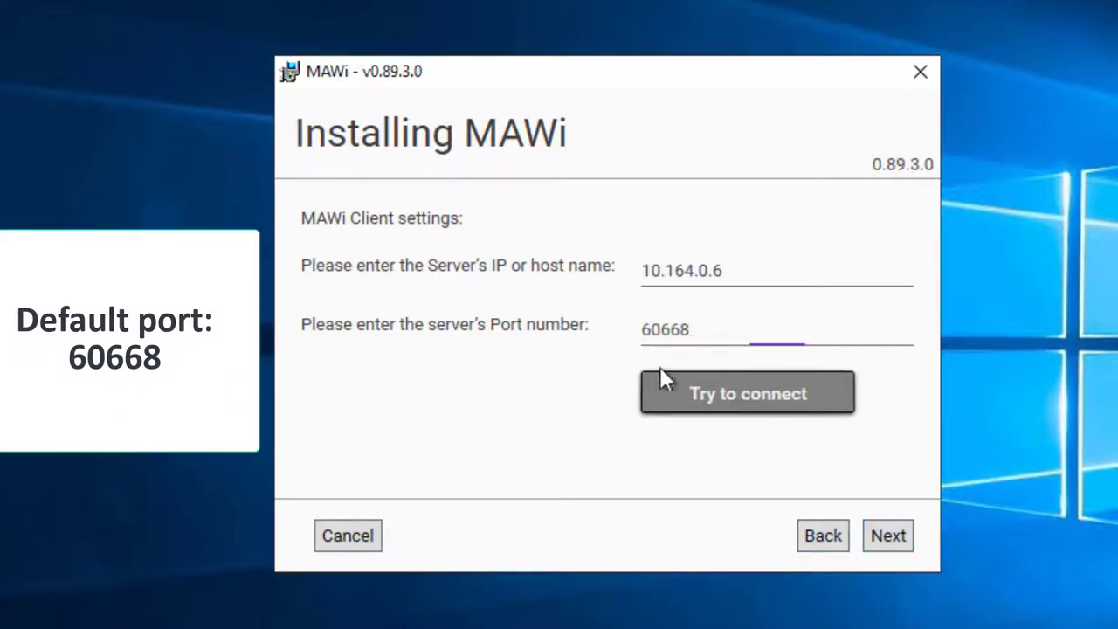
click(747, 393)
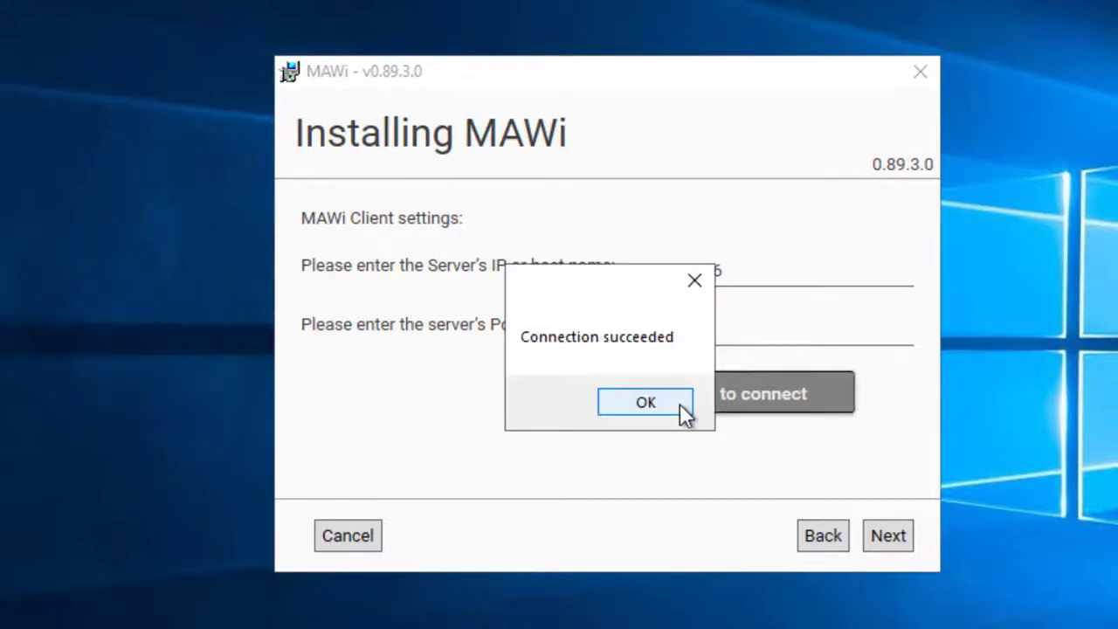
mouse_move(664, 411)
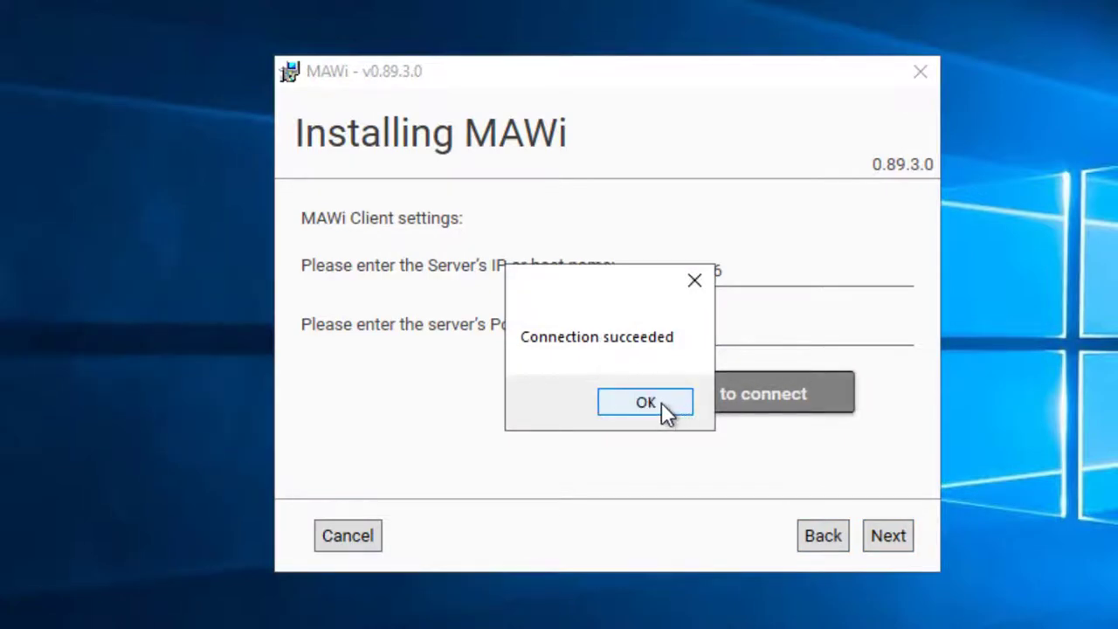
click(646, 402)
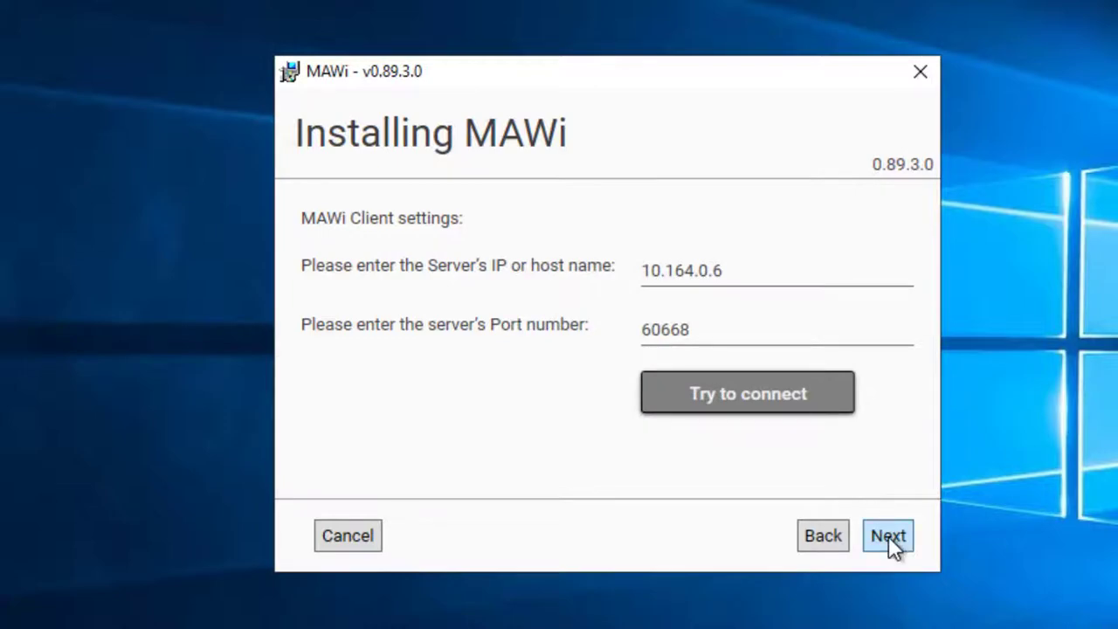
Proceed and install MAWi with the recommended settings.
click(888, 535)
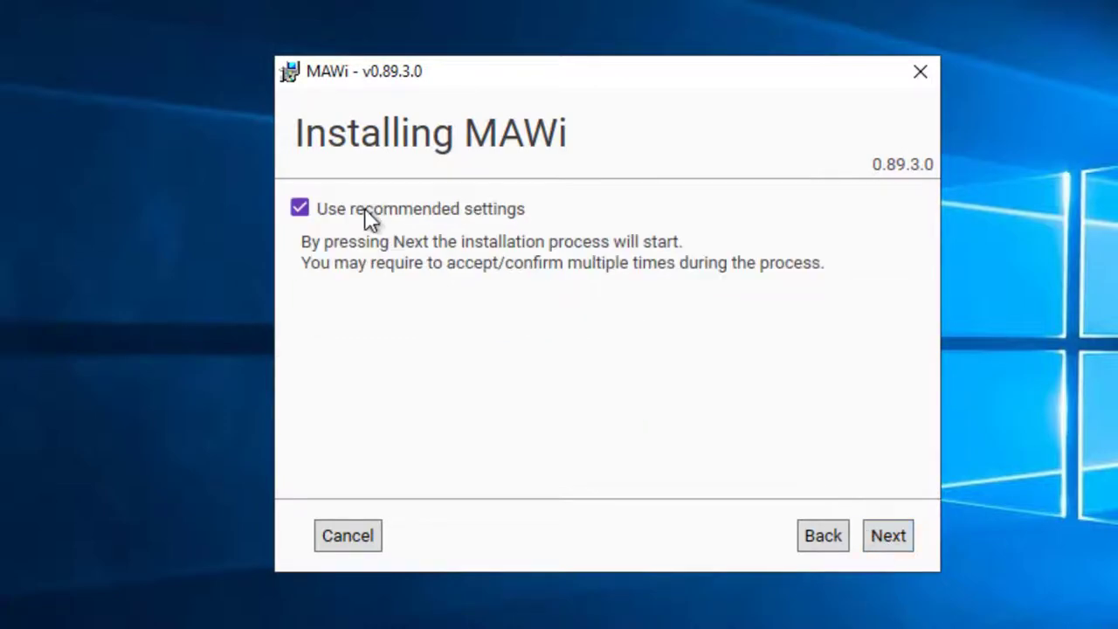
mouse_move(621, 376)
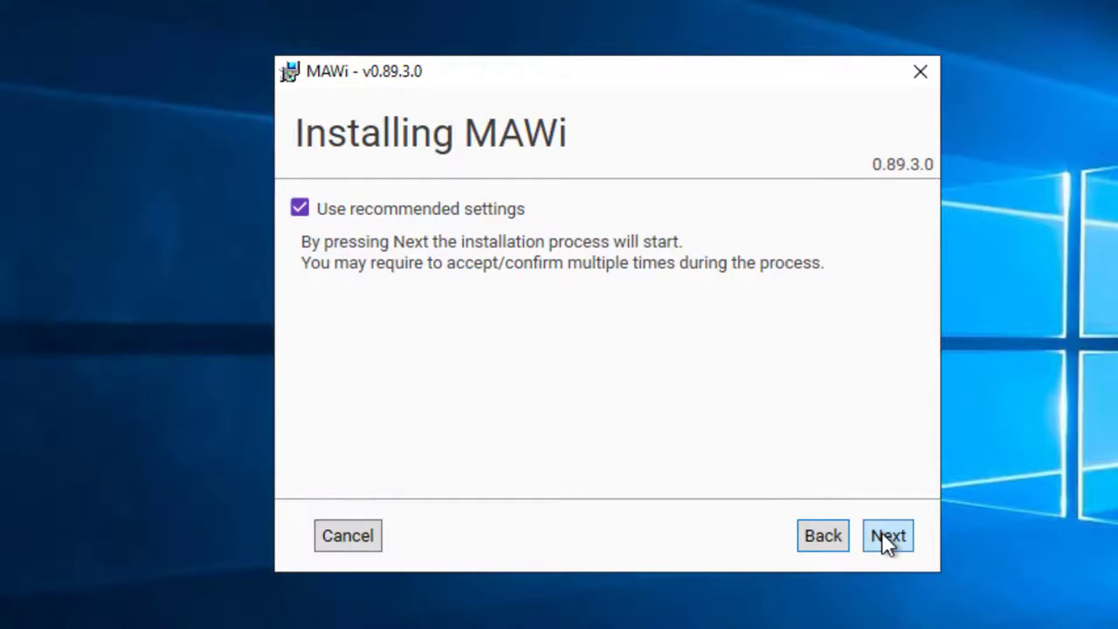
click(888, 535)
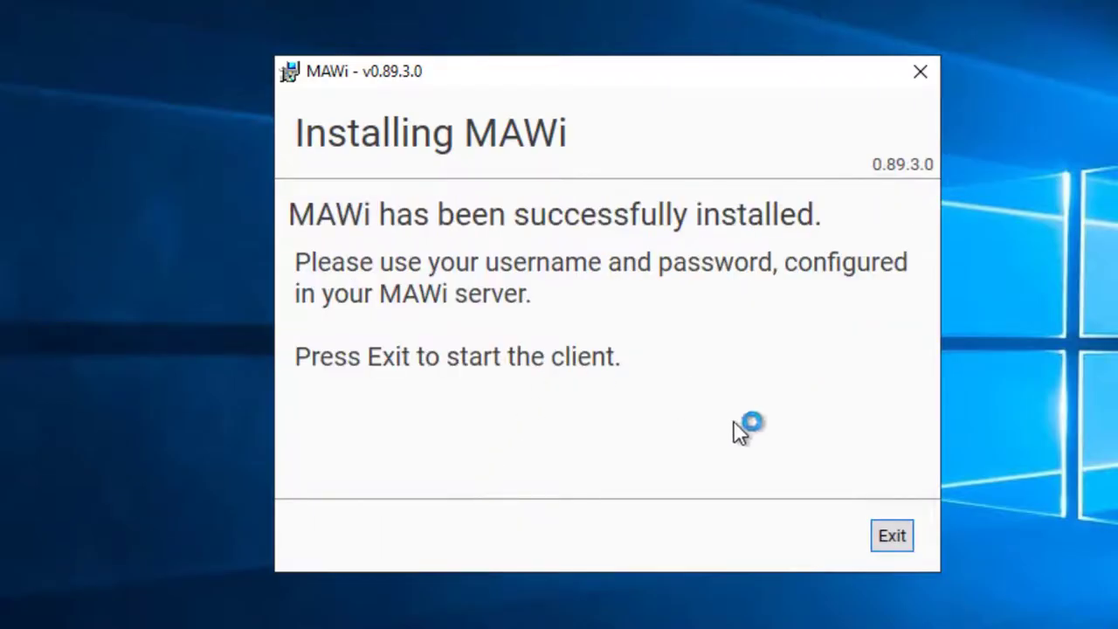
click(890, 535)
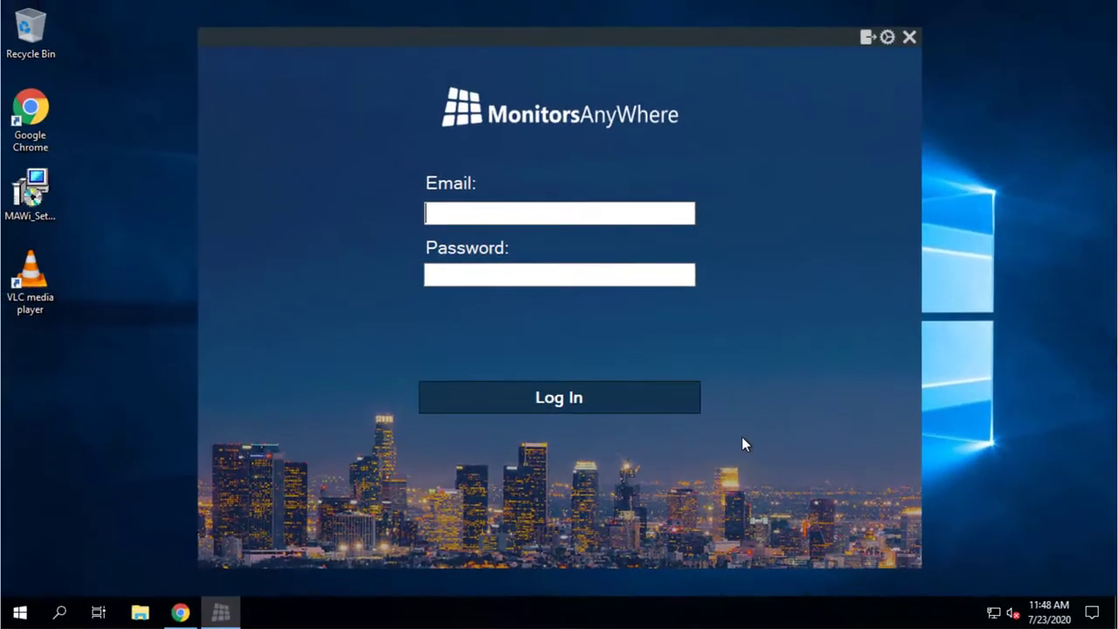
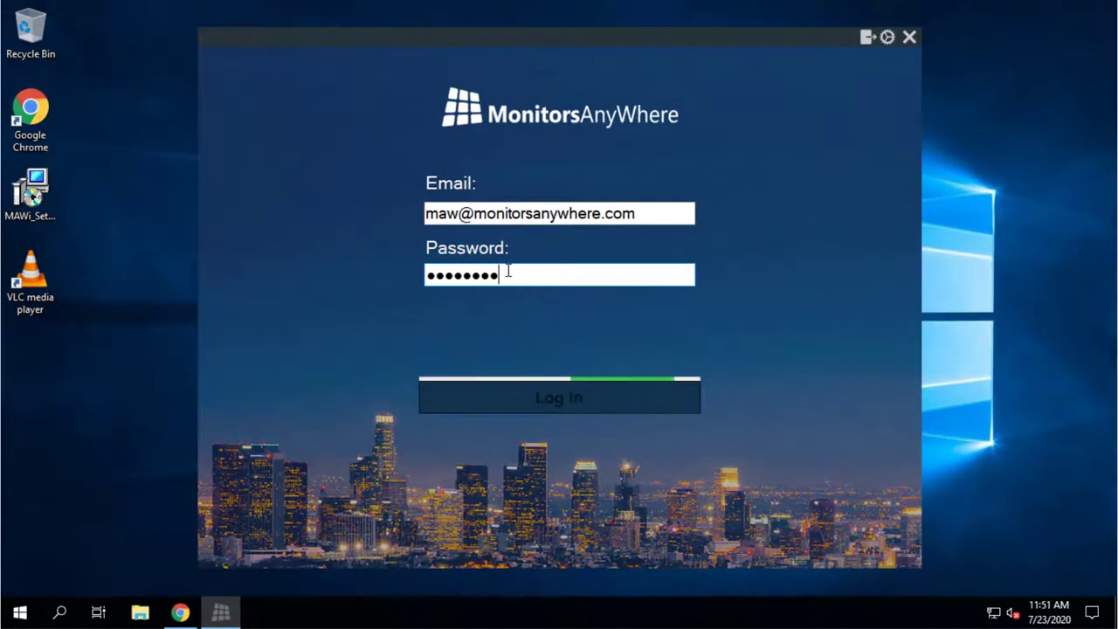
click(558, 397)
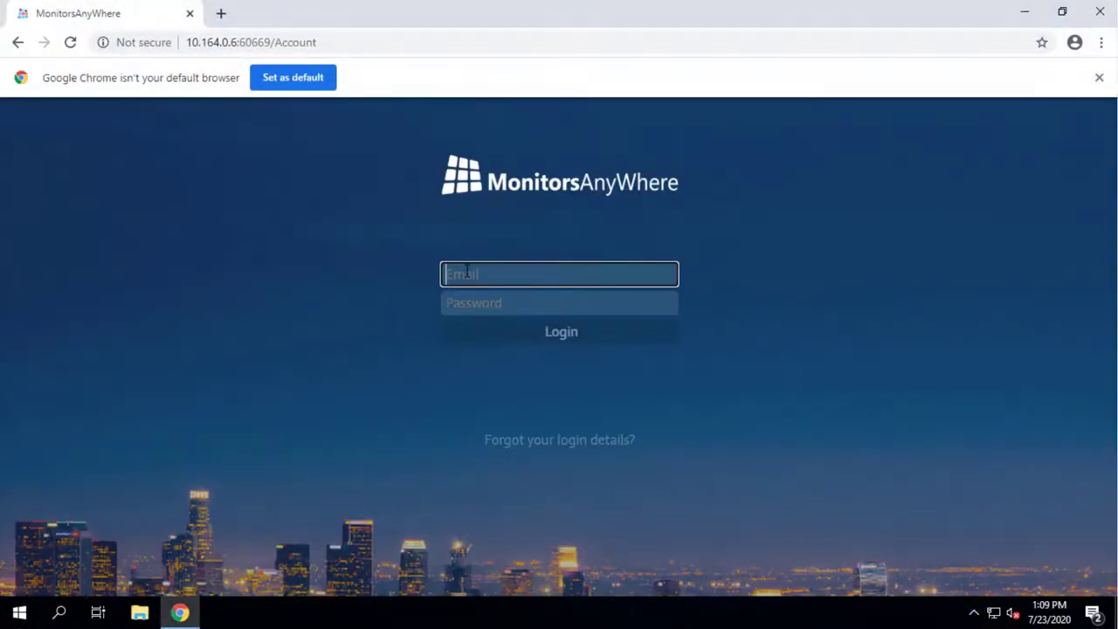
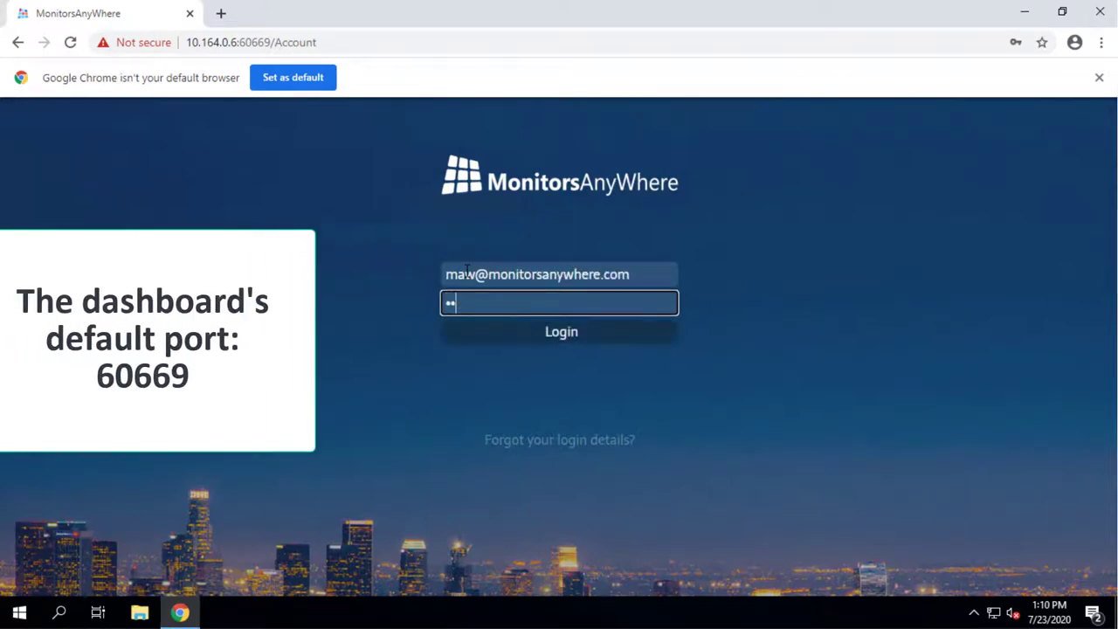
click(561, 331)
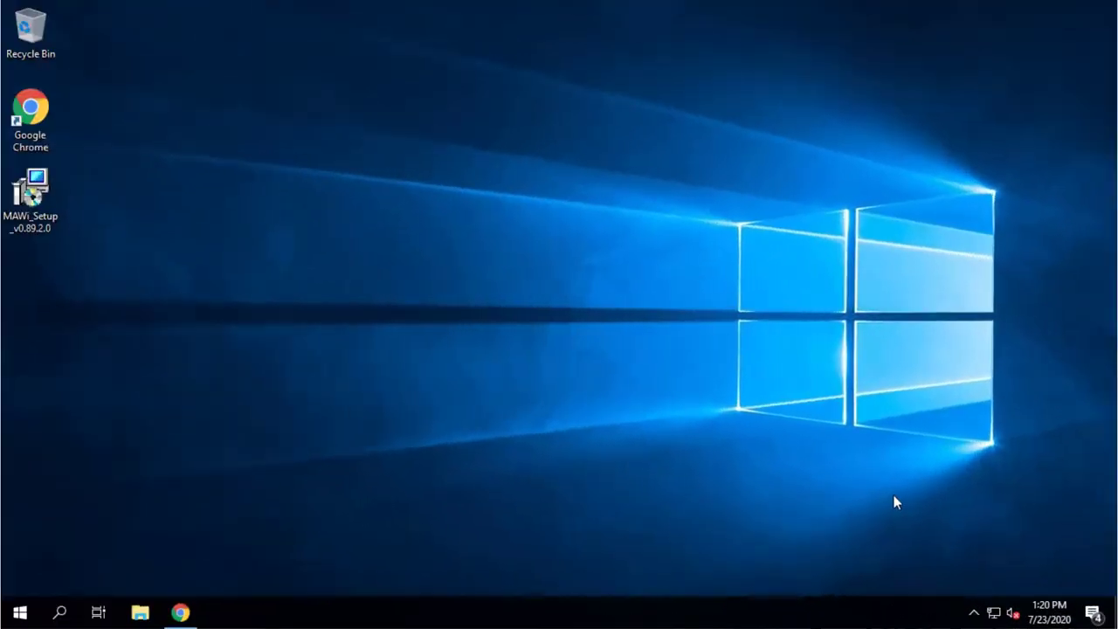
mouse_move(981, 618)
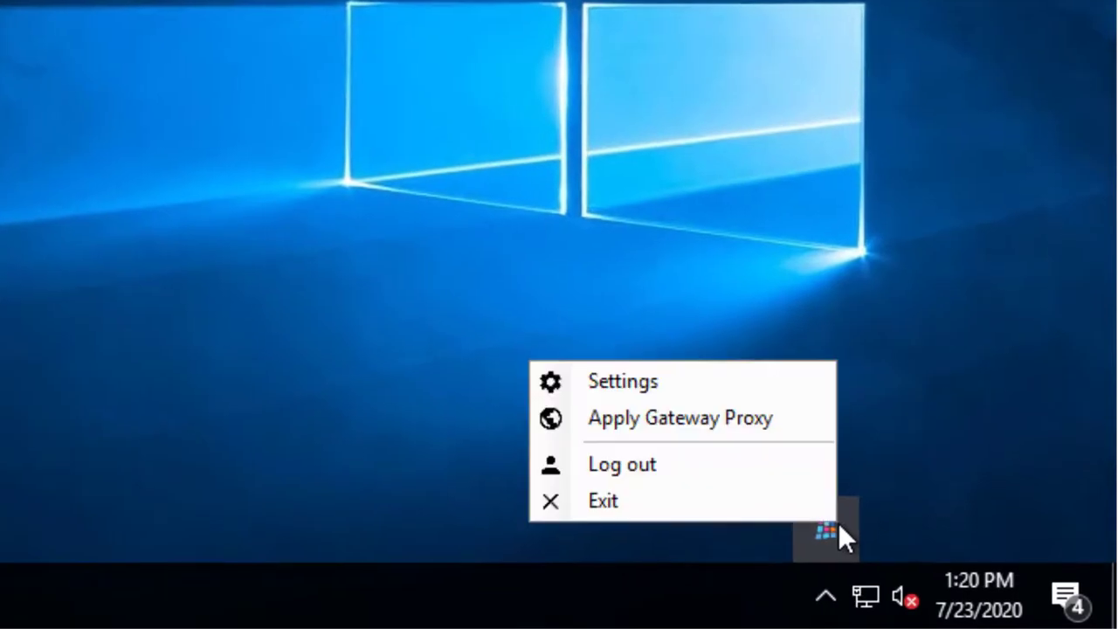
View client settings (gateway 10.164.0.6, port 60668, Site A) and close unchanged.
click(622, 381)
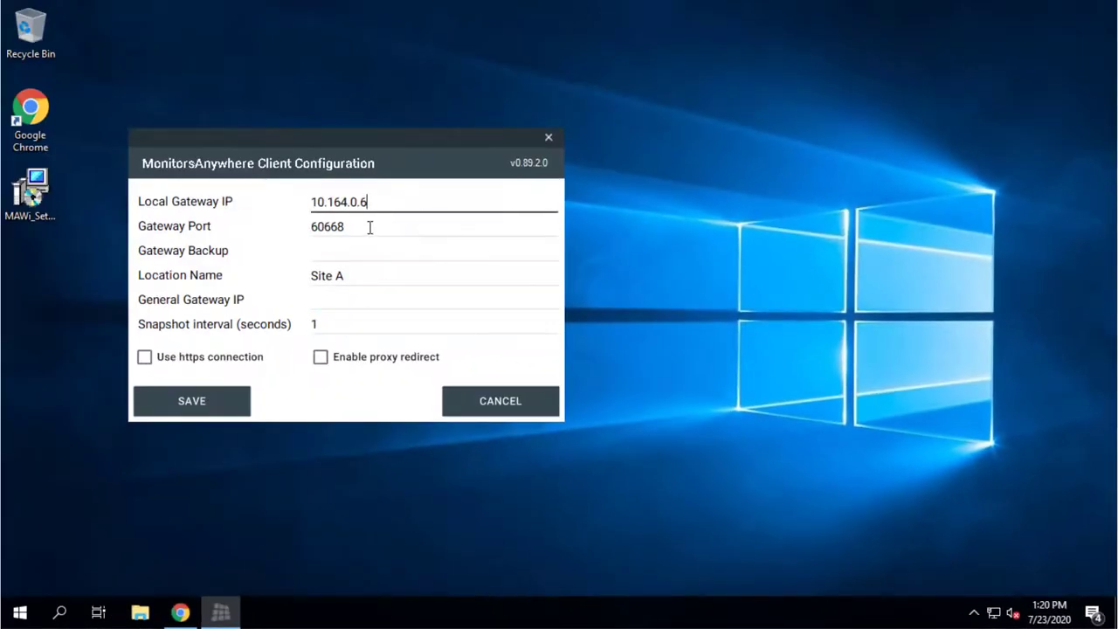
click(499, 400)
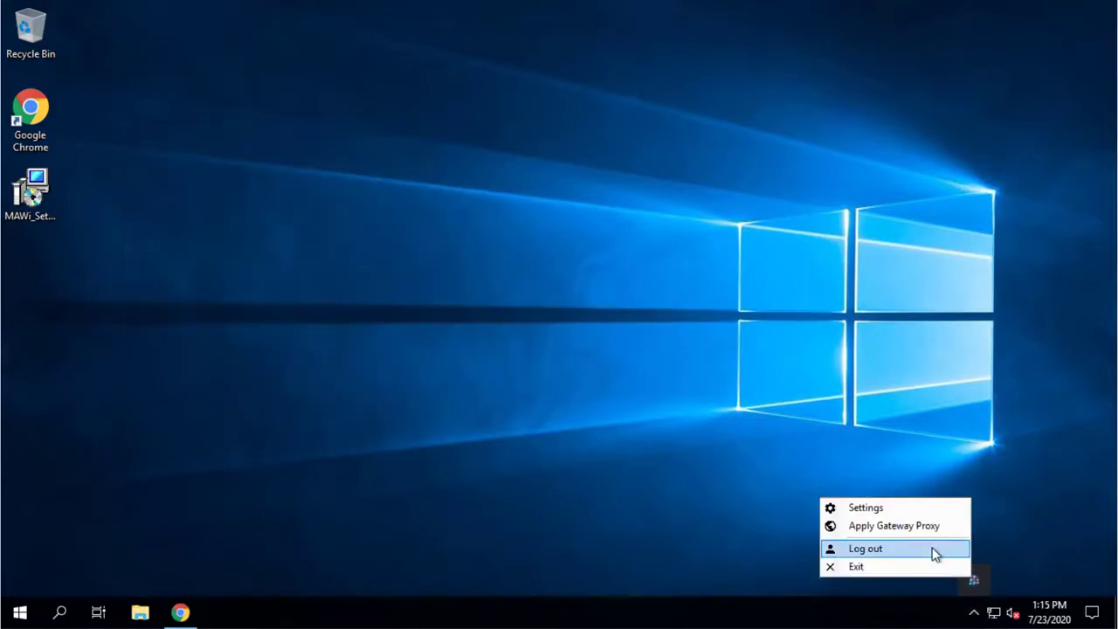
Log out and save a new gateway on port 443 with HTTPS enabled.
click(865, 549)
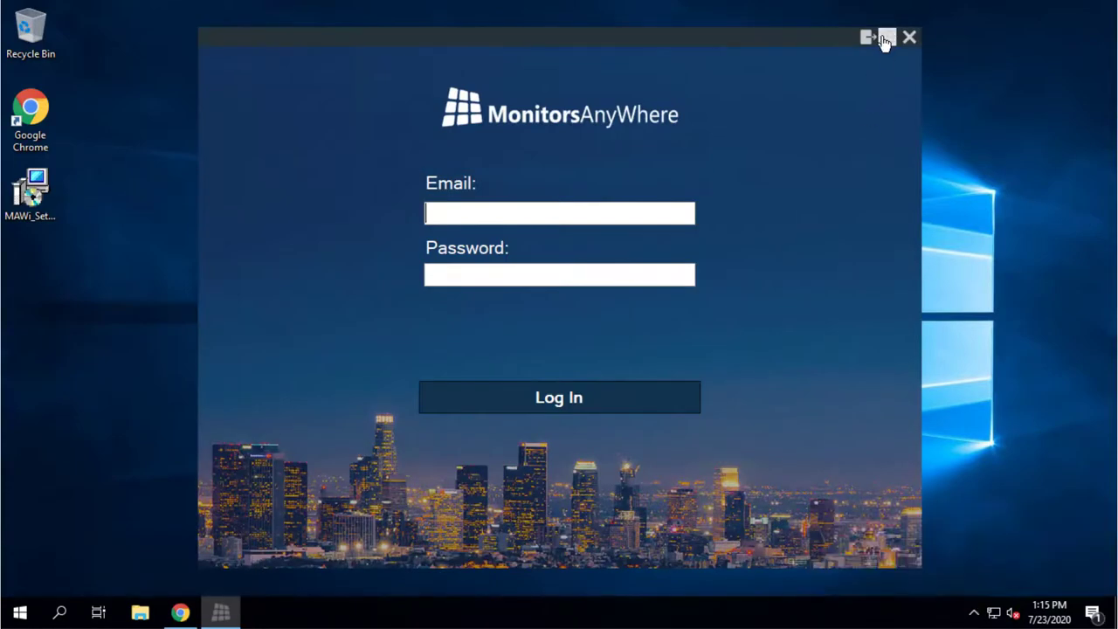
click(887, 37)
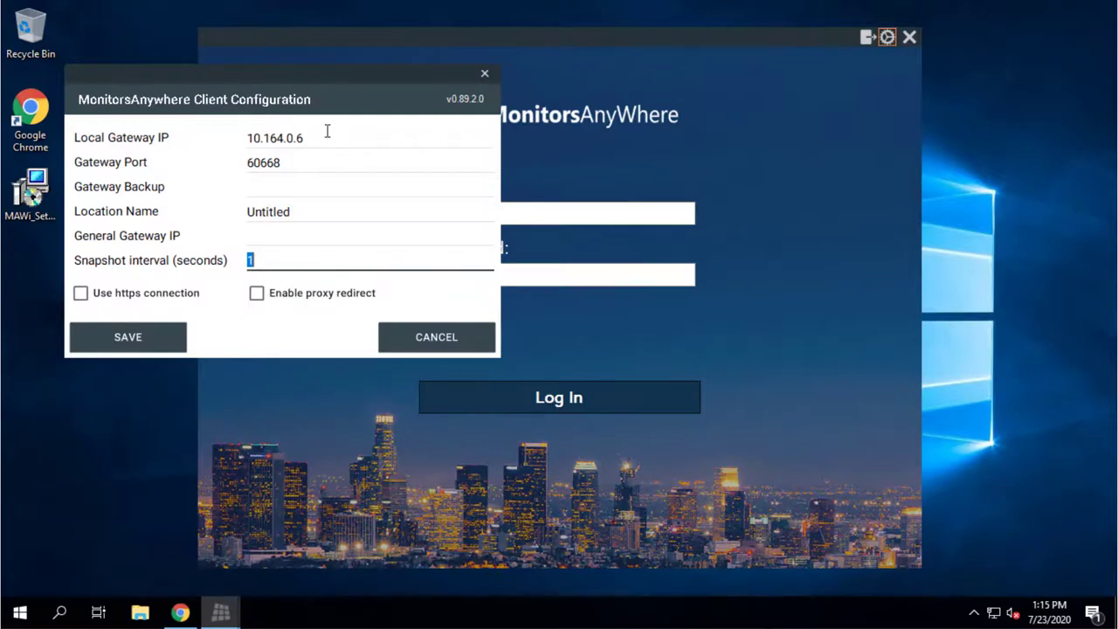
text(ga)
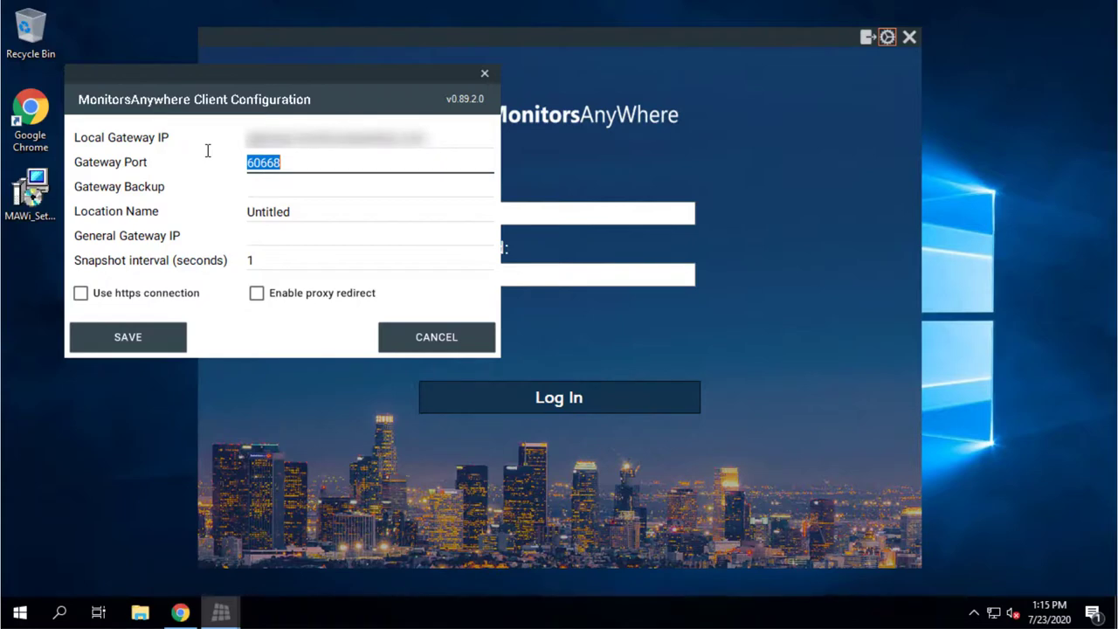
text(4)
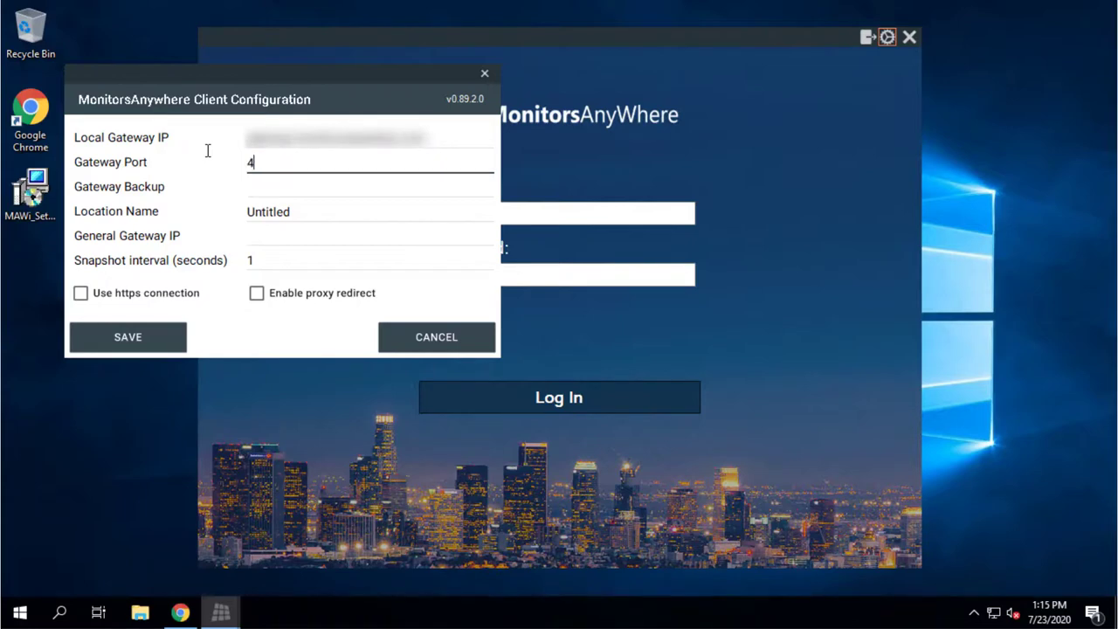
text(43)
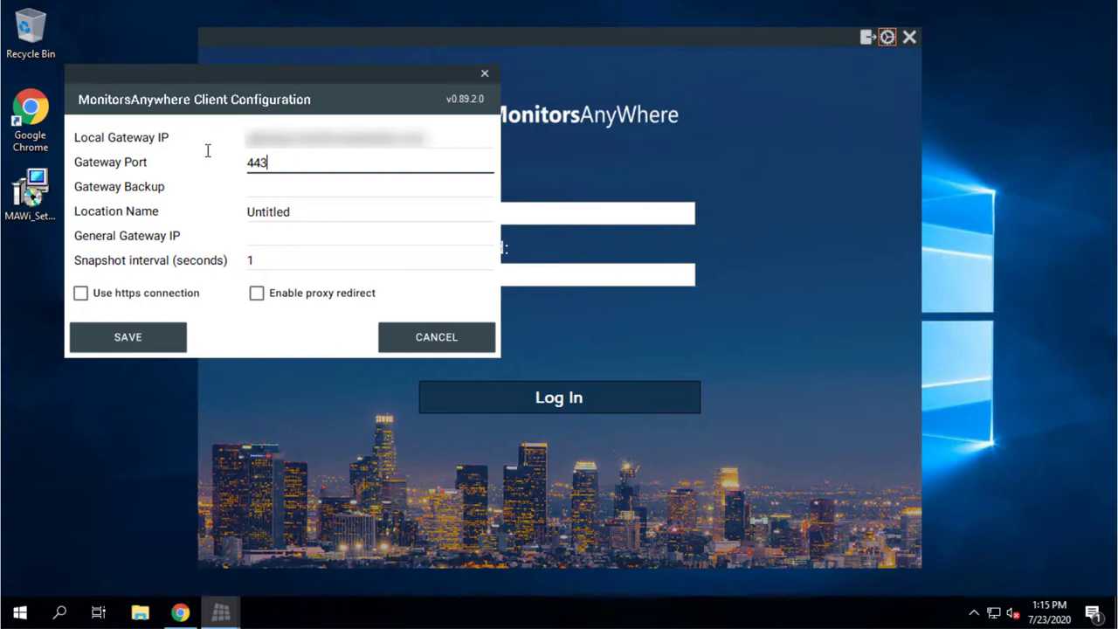
click(80, 293)
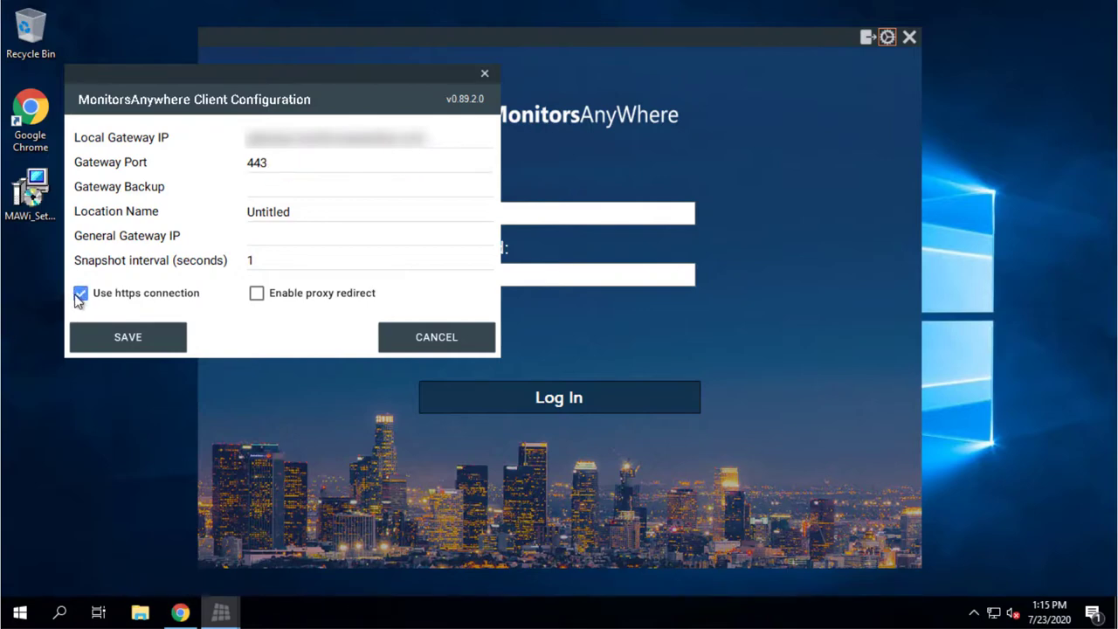
click(436, 336)
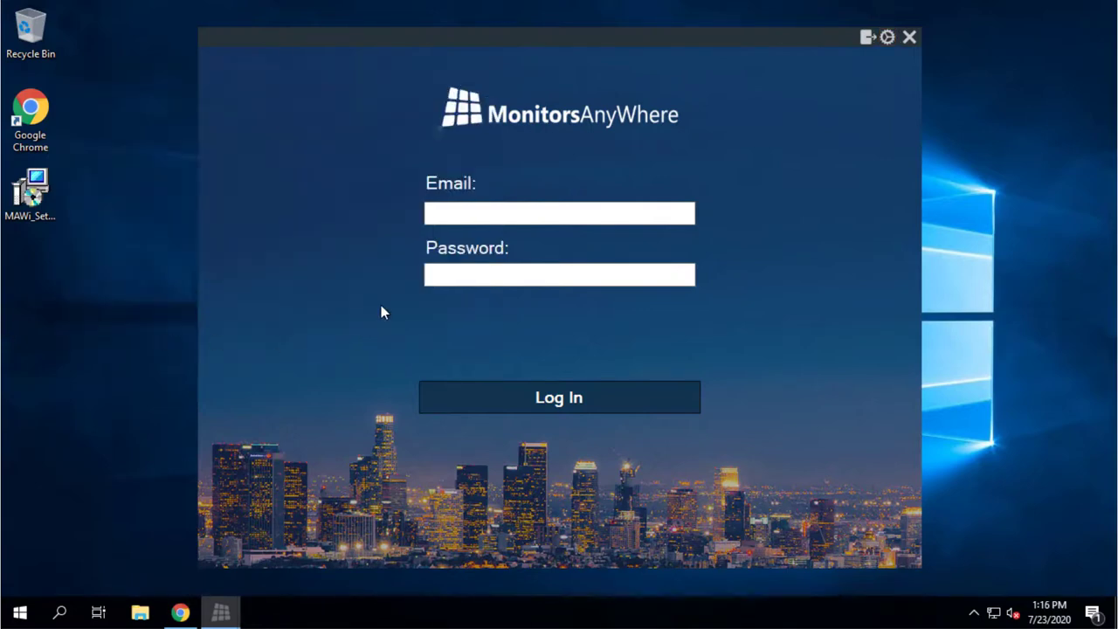
click(558, 212)
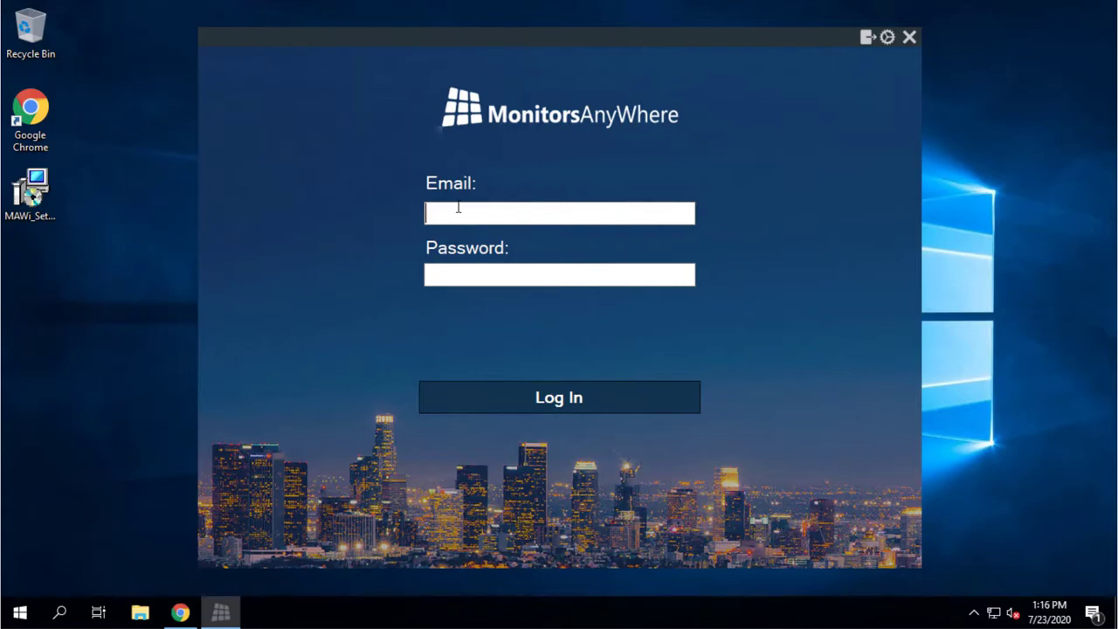
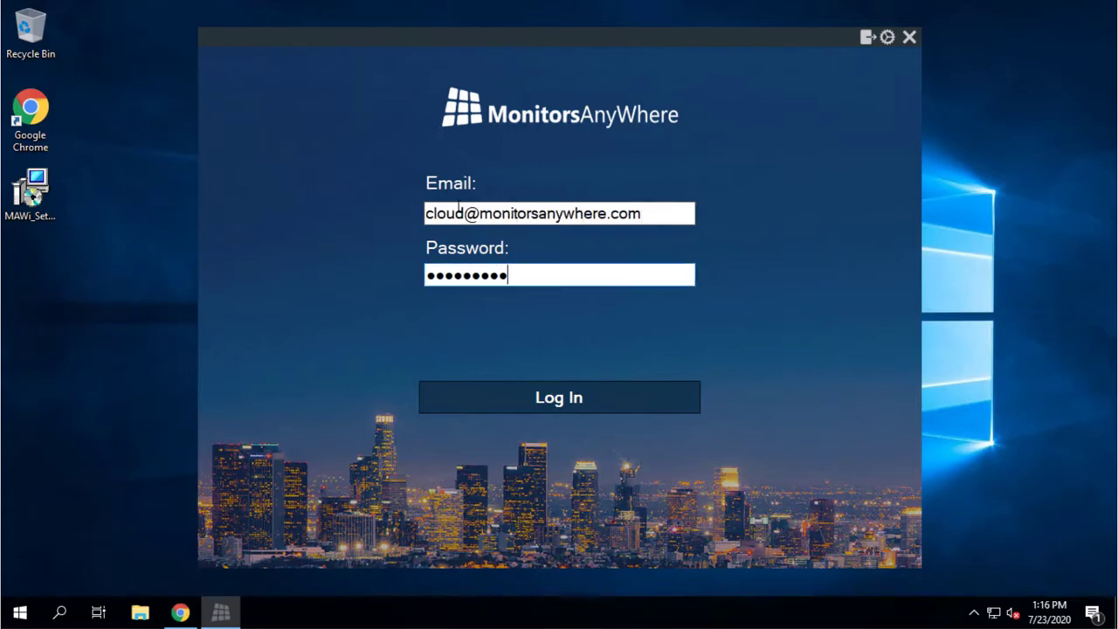
click(558, 396)
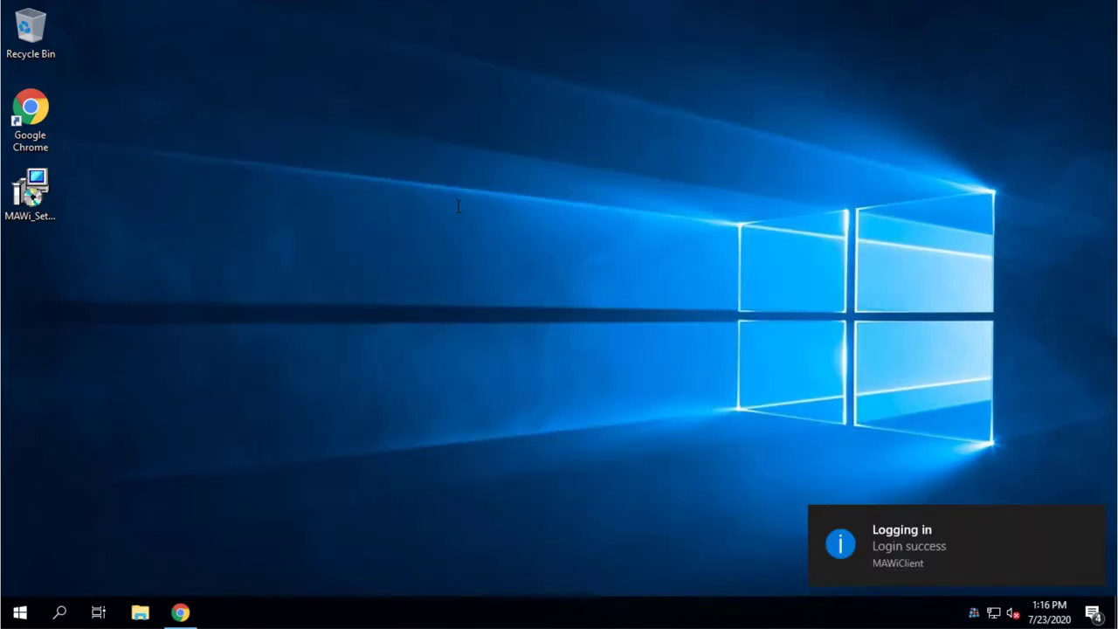